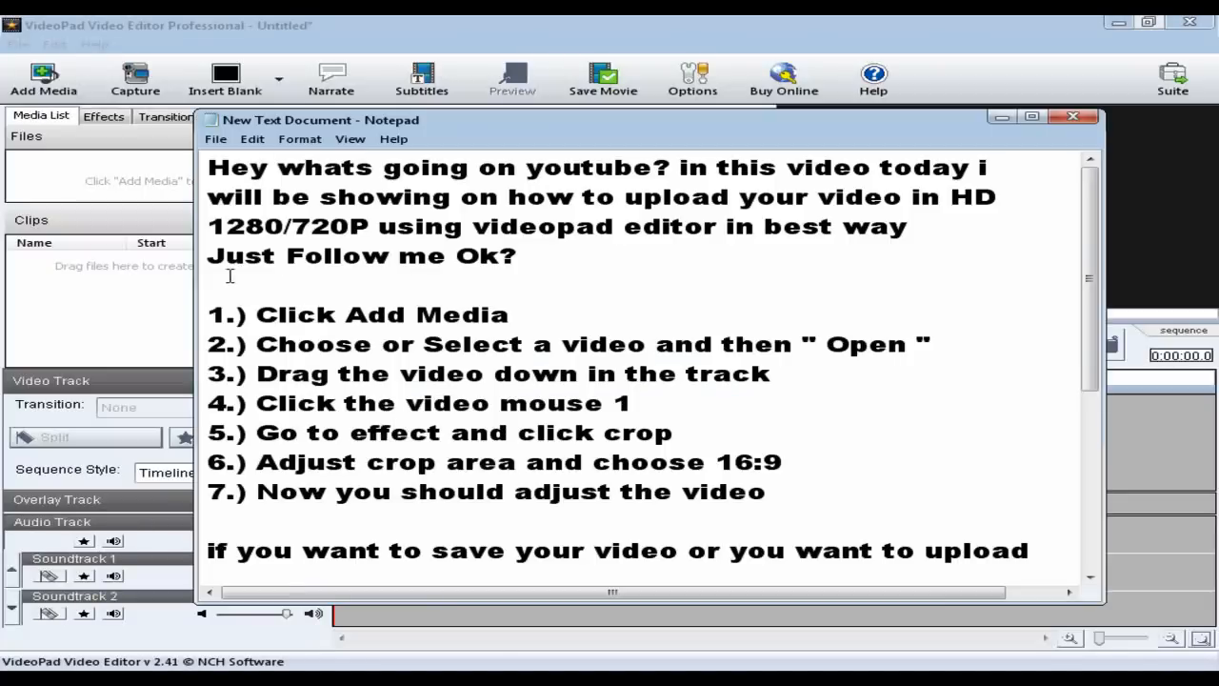
Highlight passages of the tutorial notes.
{"action": "left_click_drag", "start_coordinate": [207, 167], "coordinate": [518, 255]}
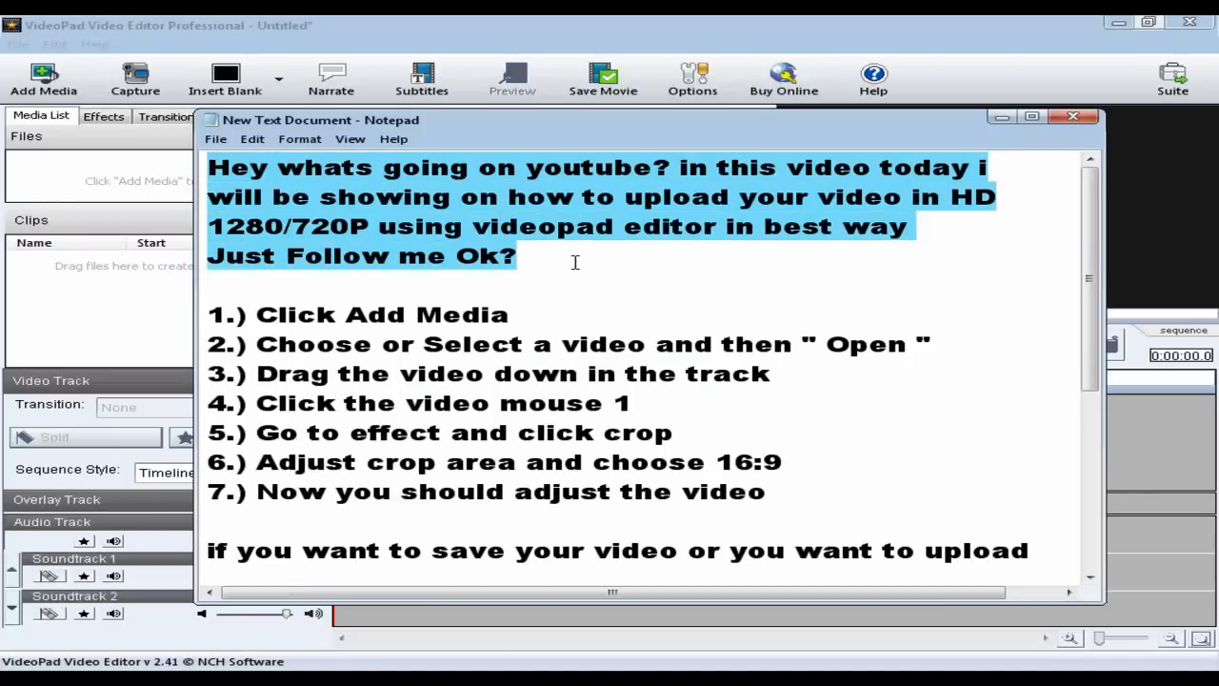
{"action": "left_click", "coordinate": [219, 314]}
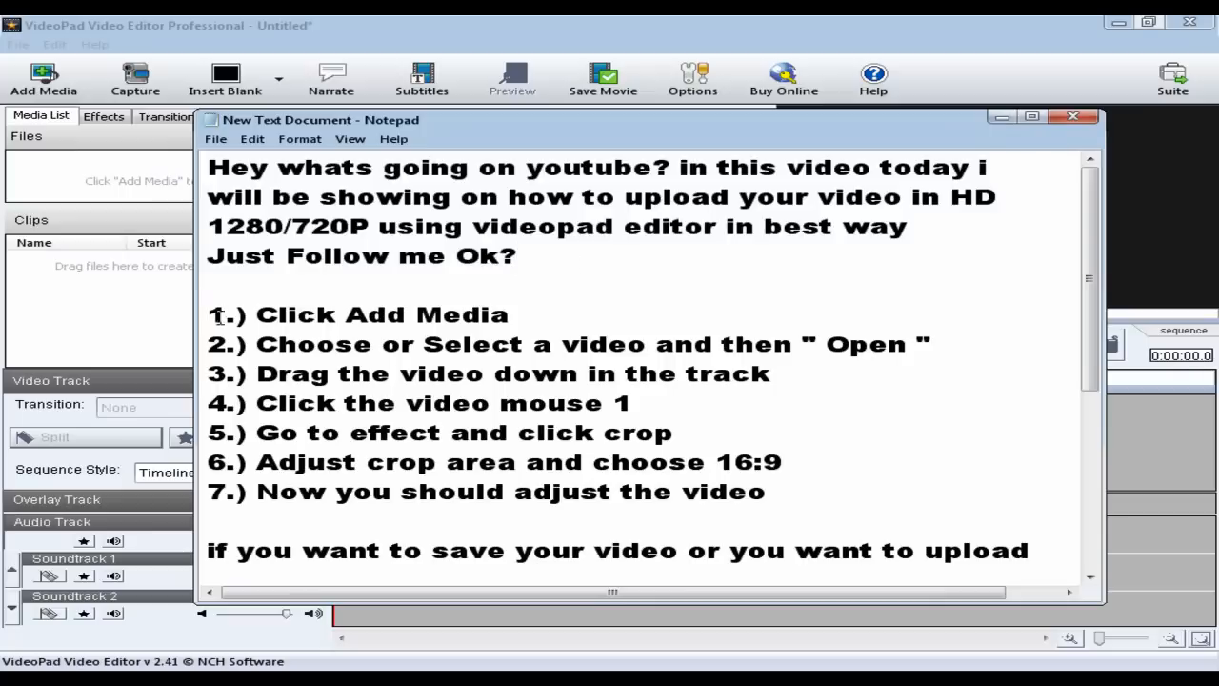
{"action": "left_click_drag", "start_coordinate": [210, 315], "coordinate": [767, 492]}
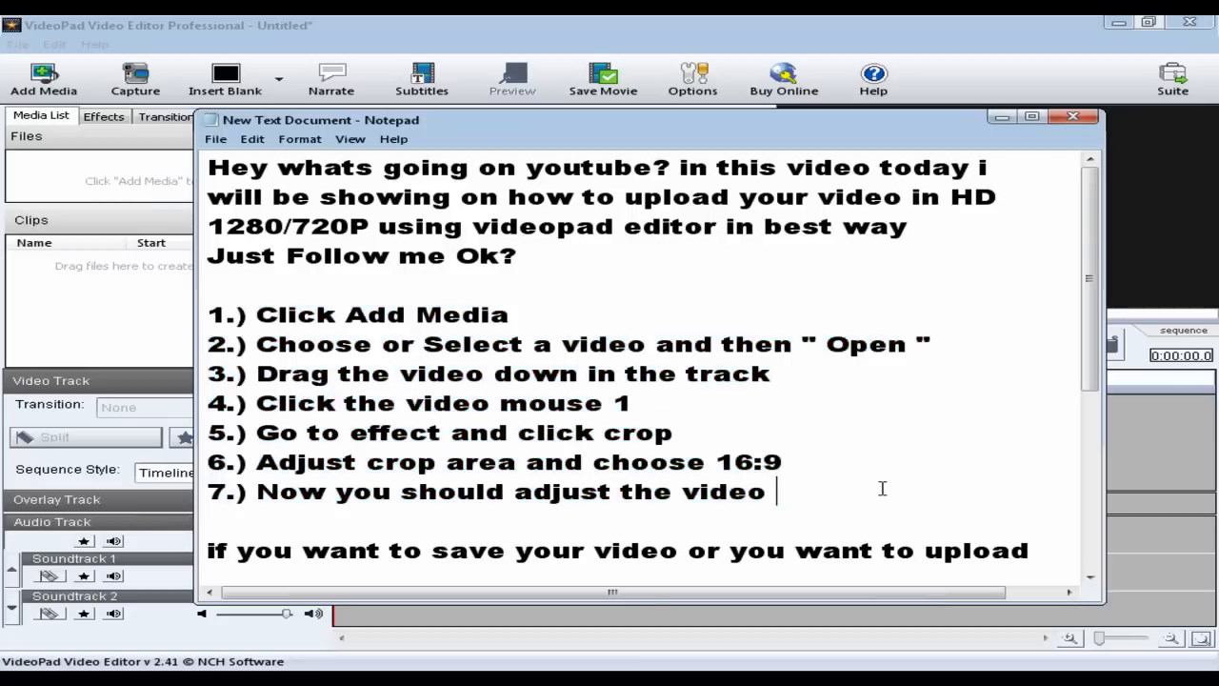
Import the movie video file into the VideoPad project.
{"action": "left_click", "coordinate": [42, 79]}
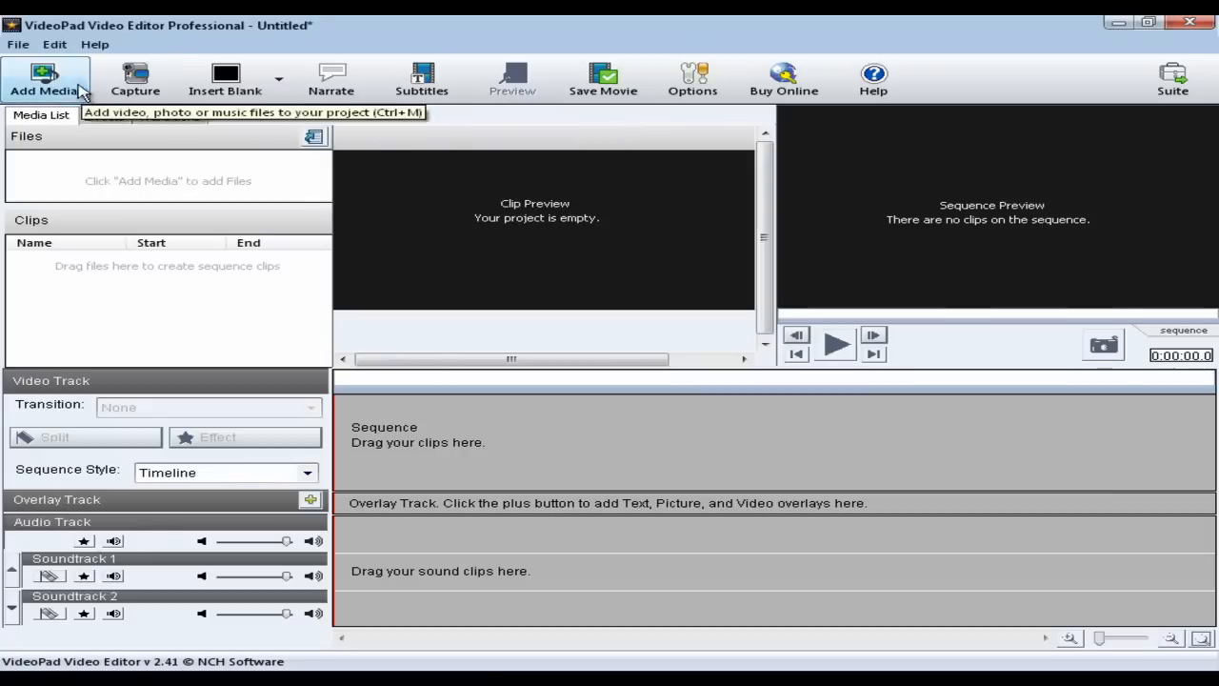
{"action": "left_click", "coordinate": [45, 78]}
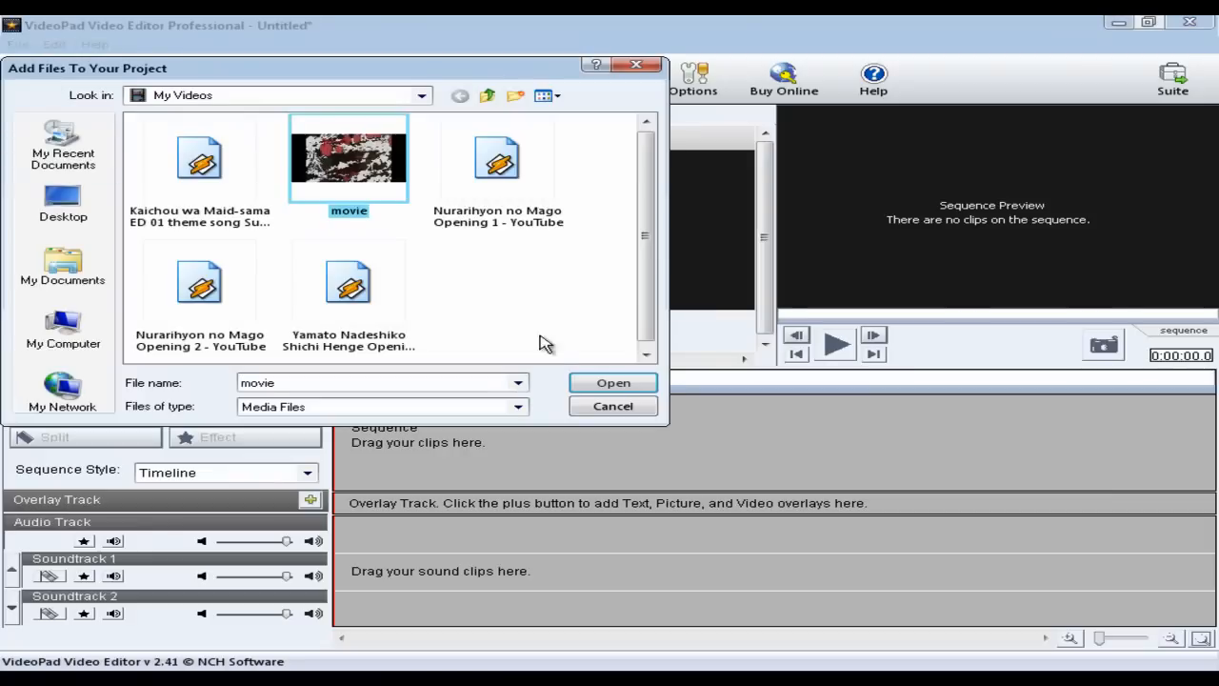
{"action": "left_click", "coordinate": [613, 382]}
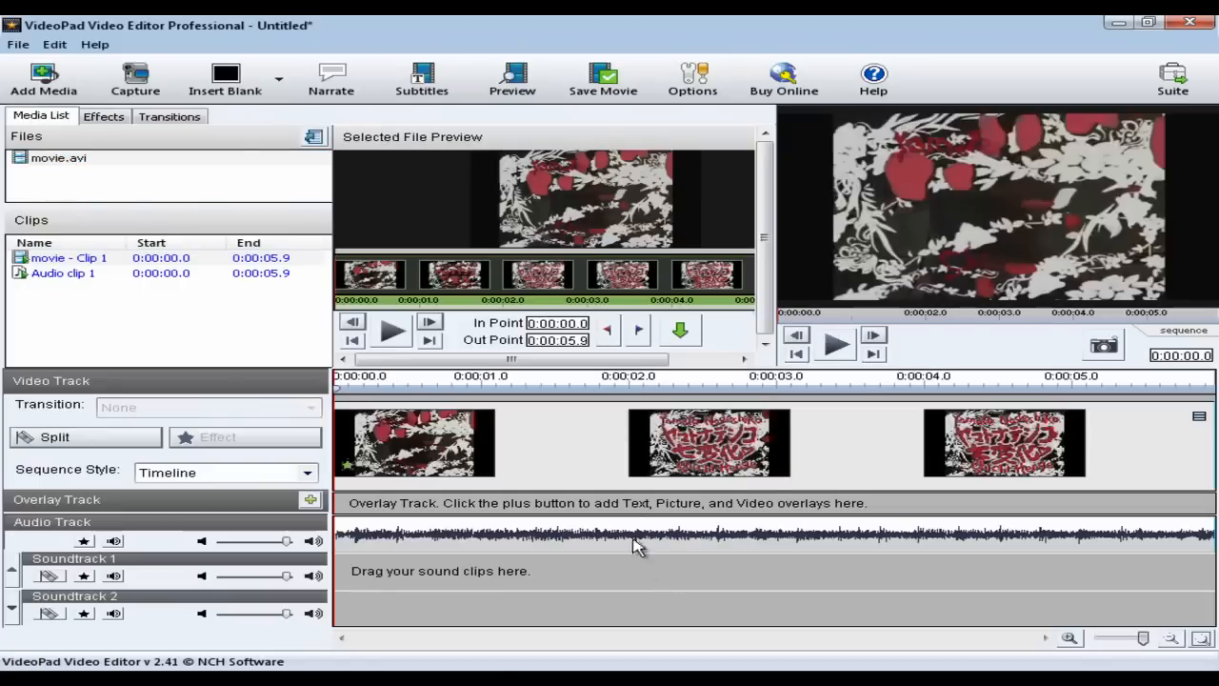
Crop the movie clip to 16:9, positioned over the picture, and save the changes.
{"action": "left_click", "coordinate": [102, 115]}
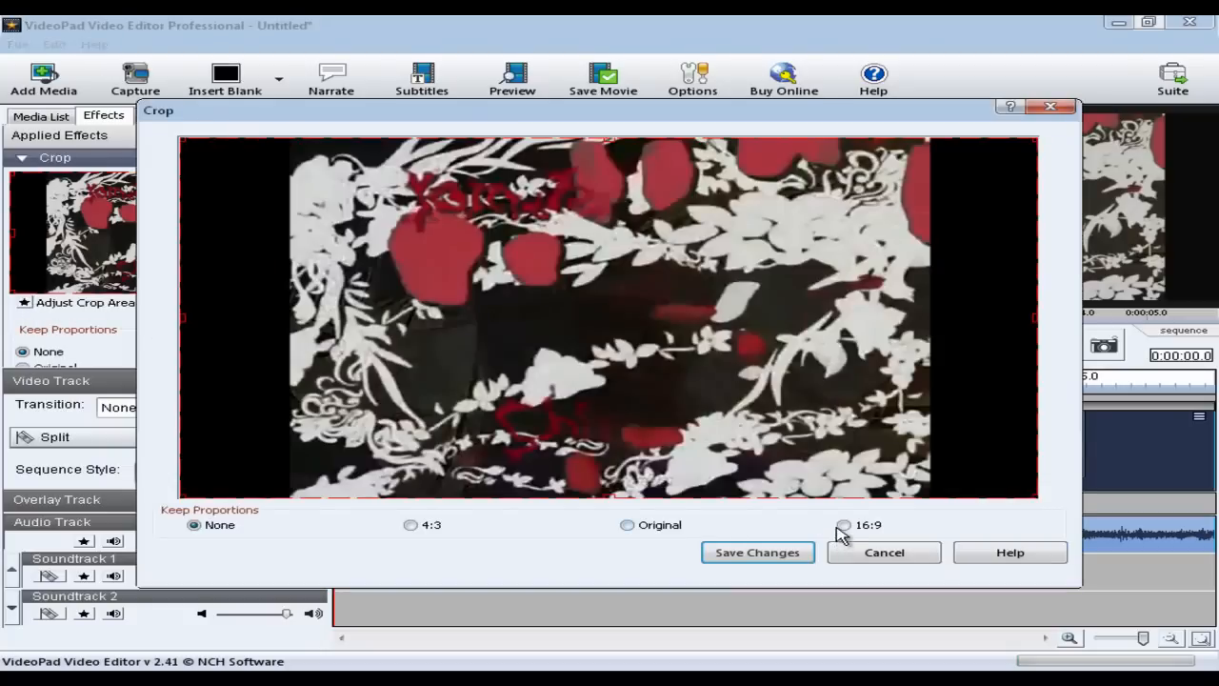
{"action": "left_click", "coordinate": [843, 525]}
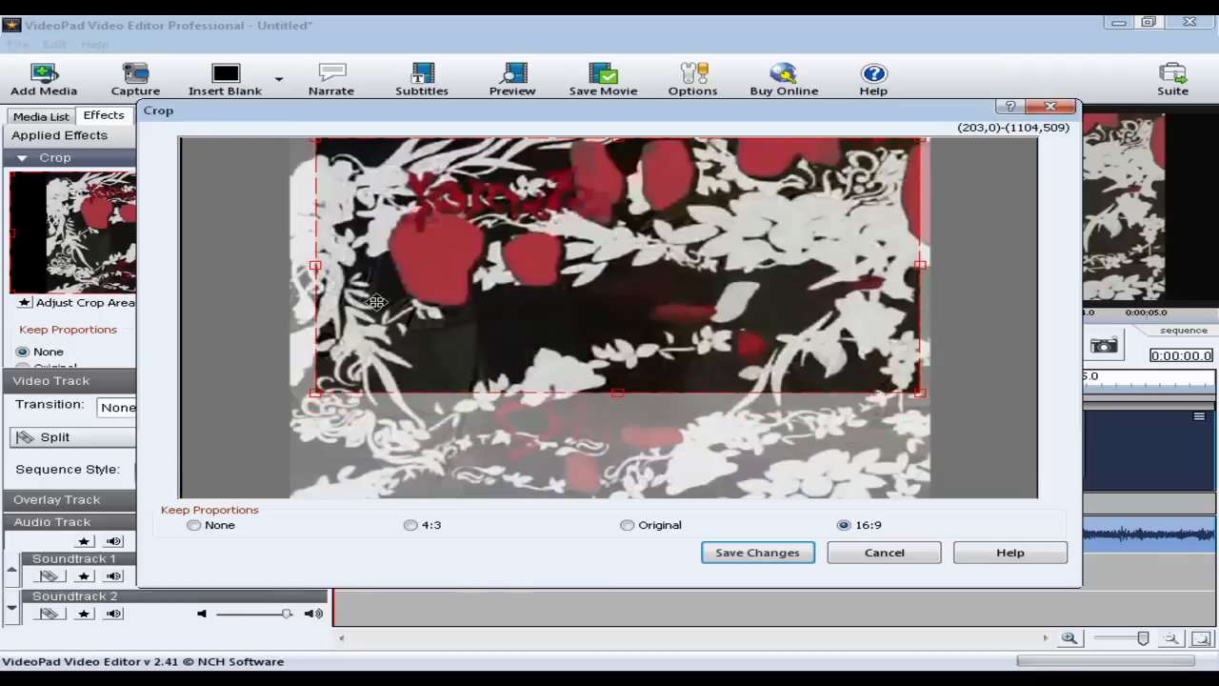
{"action": "left_click_drag", "start_coordinate": [377, 303], "coordinate": [481, 379]}
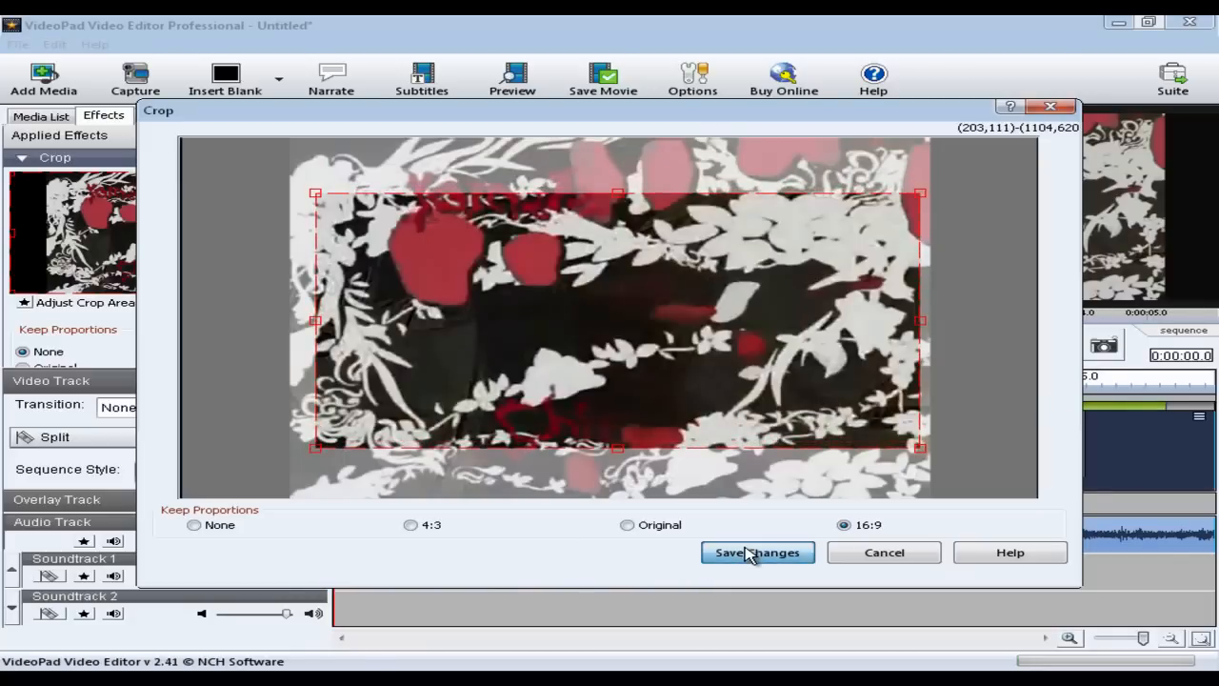
{"action": "left_click", "coordinate": [757, 552]}
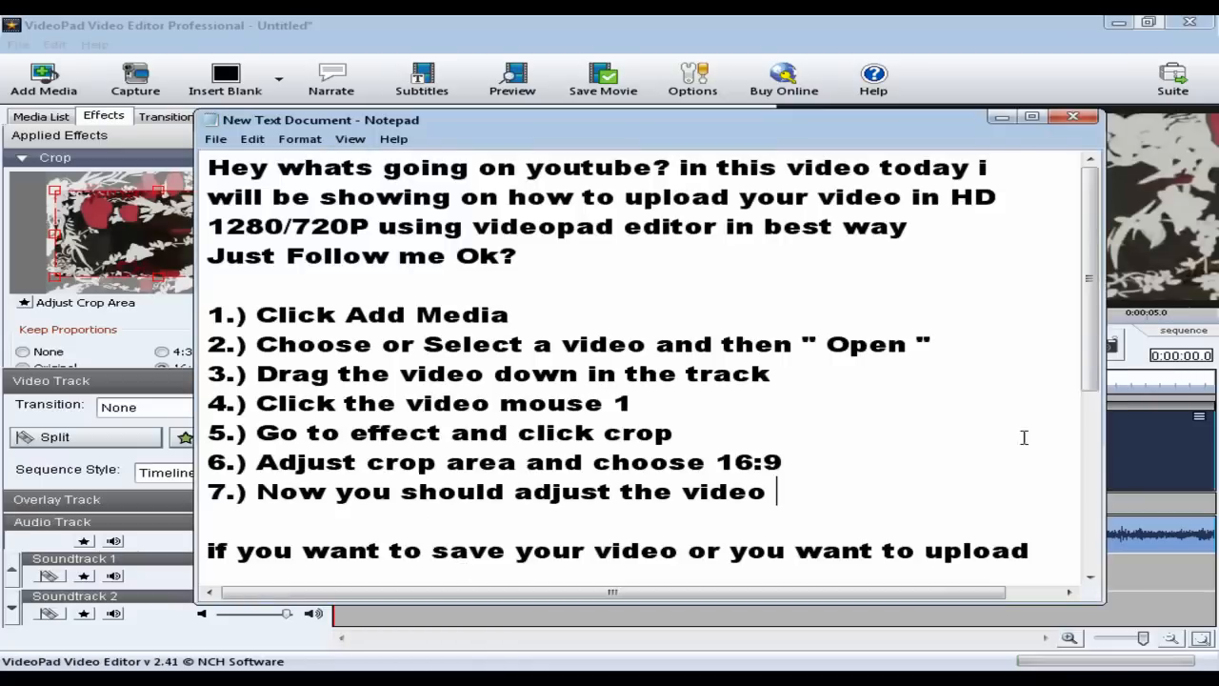
{"action": "scroll", "scroll_direction": "down", "scroll_amount": 3}
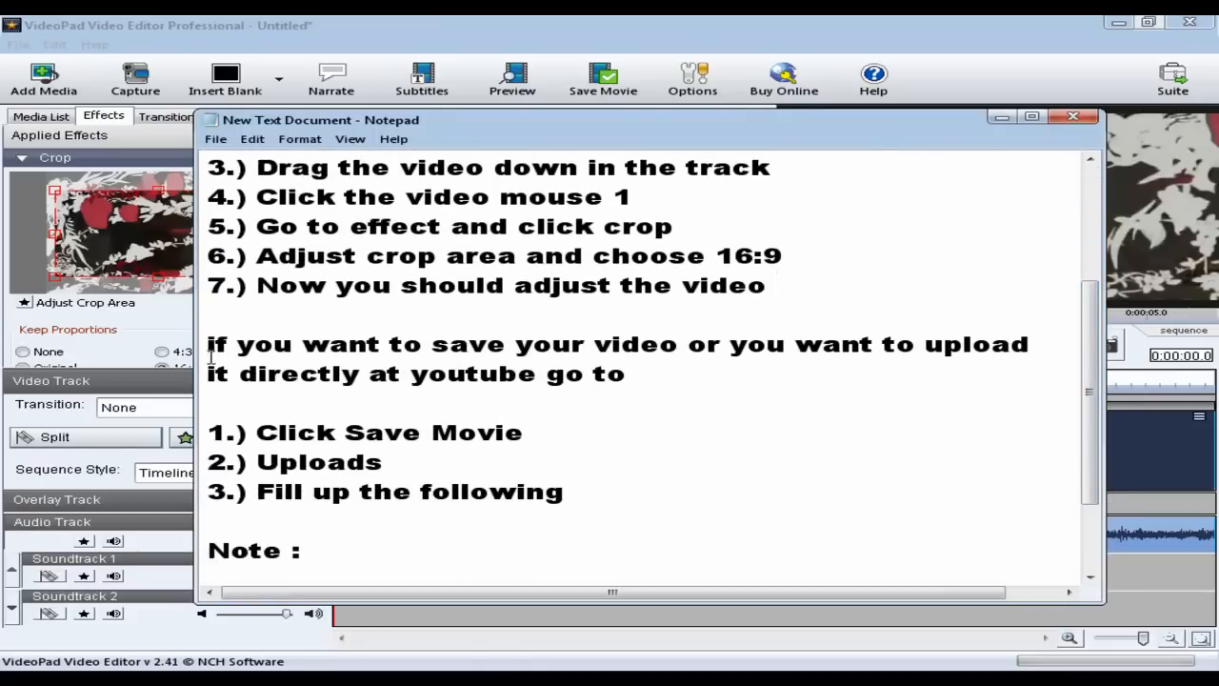
{"action": "left_click_drag", "start_coordinate": [208, 344], "coordinate": [625, 373]}
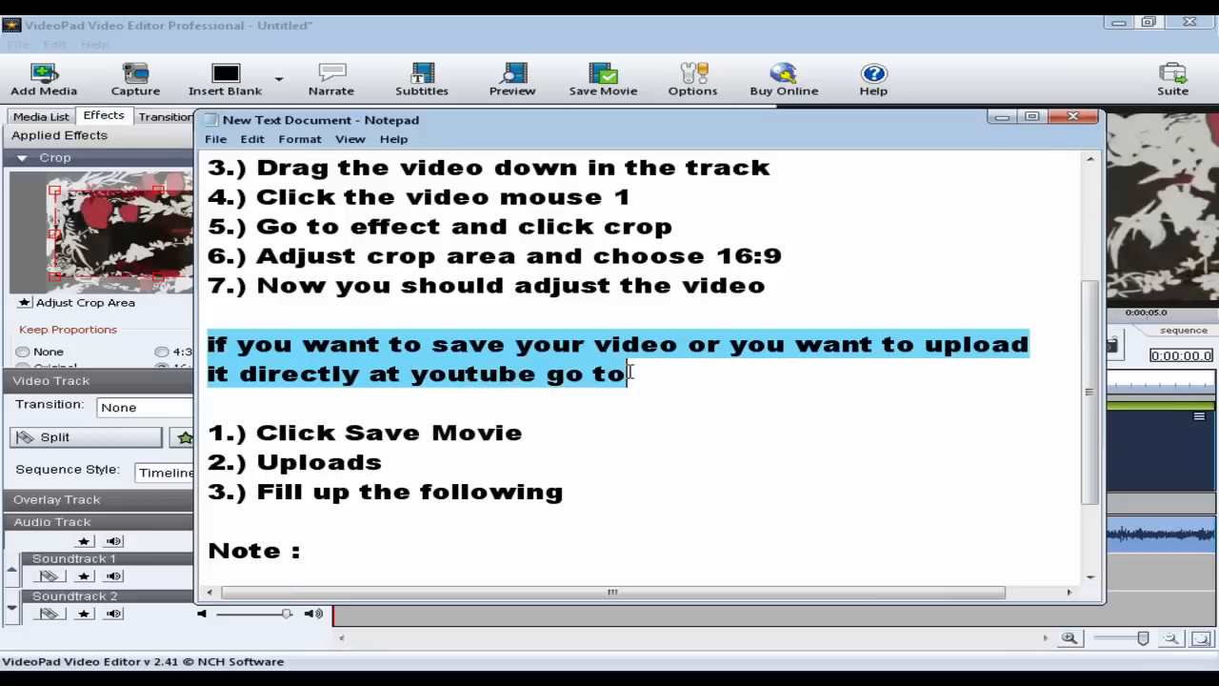
{"action": "left_click", "coordinate": [936, 167]}
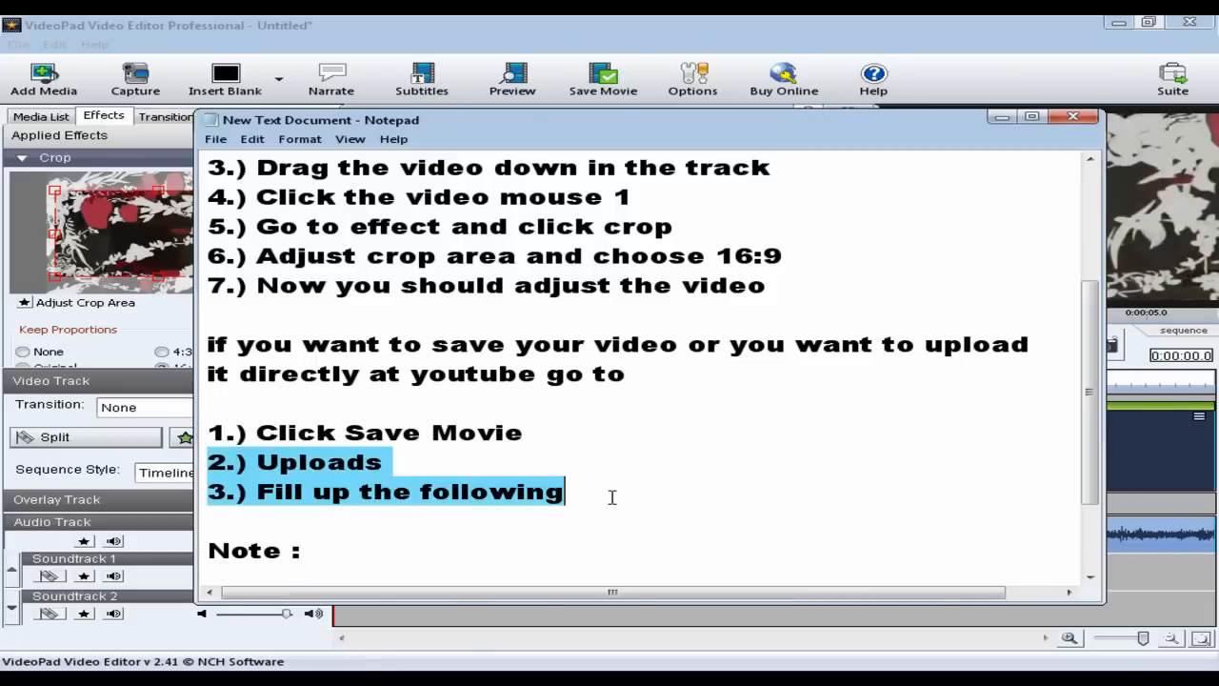
Upload the movie to YouTube as 'Movie Test' with 'Blah Blah' in Sports, then dismiss the success message.
{"action": "left_click", "coordinate": [564, 491]}
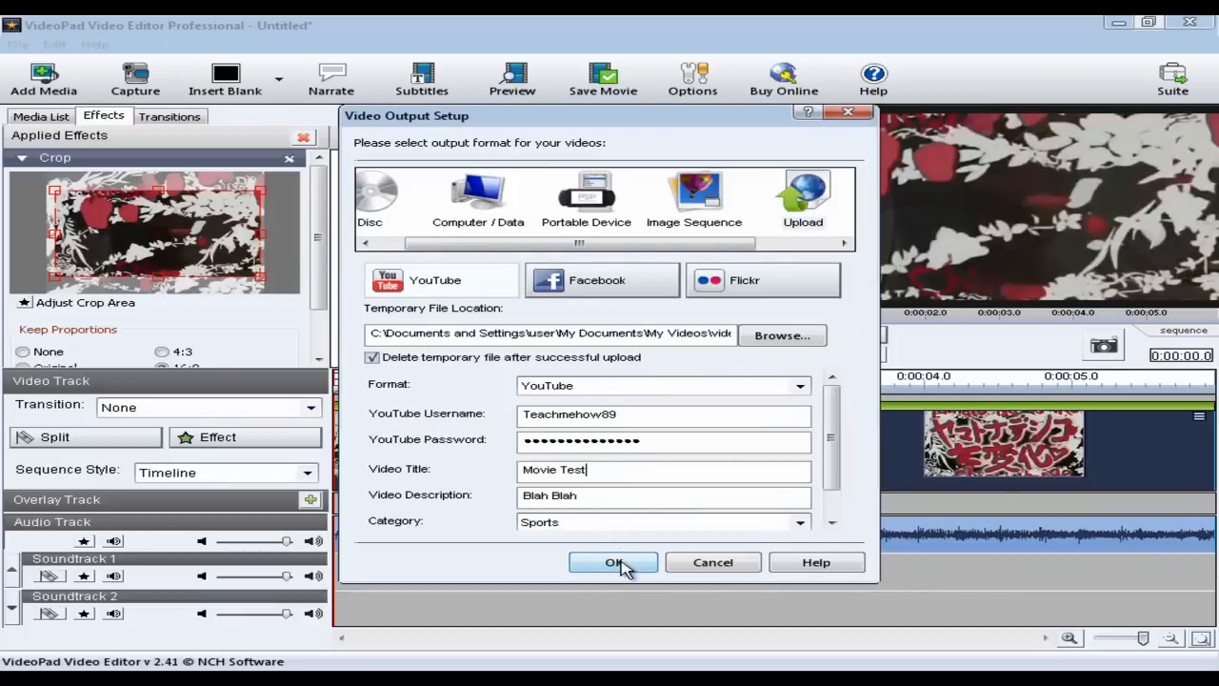
{"action": "left_click", "coordinate": [613, 562]}
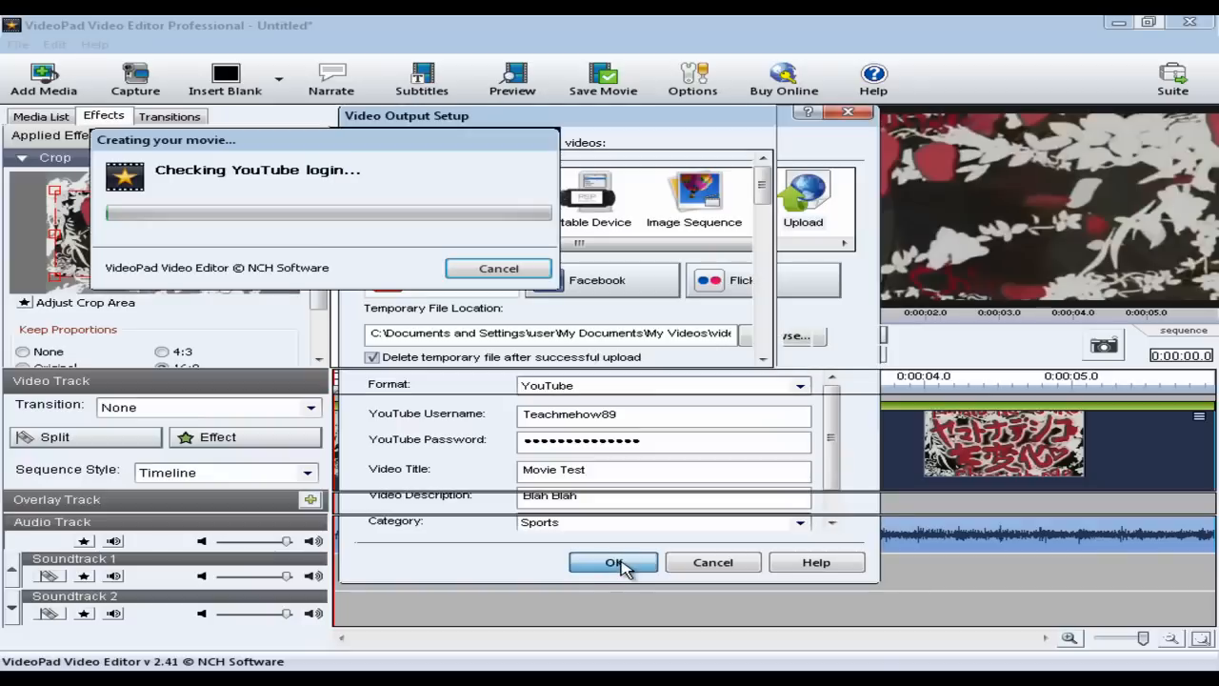
{"action": "left_click", "coordinate": [613, 562]}
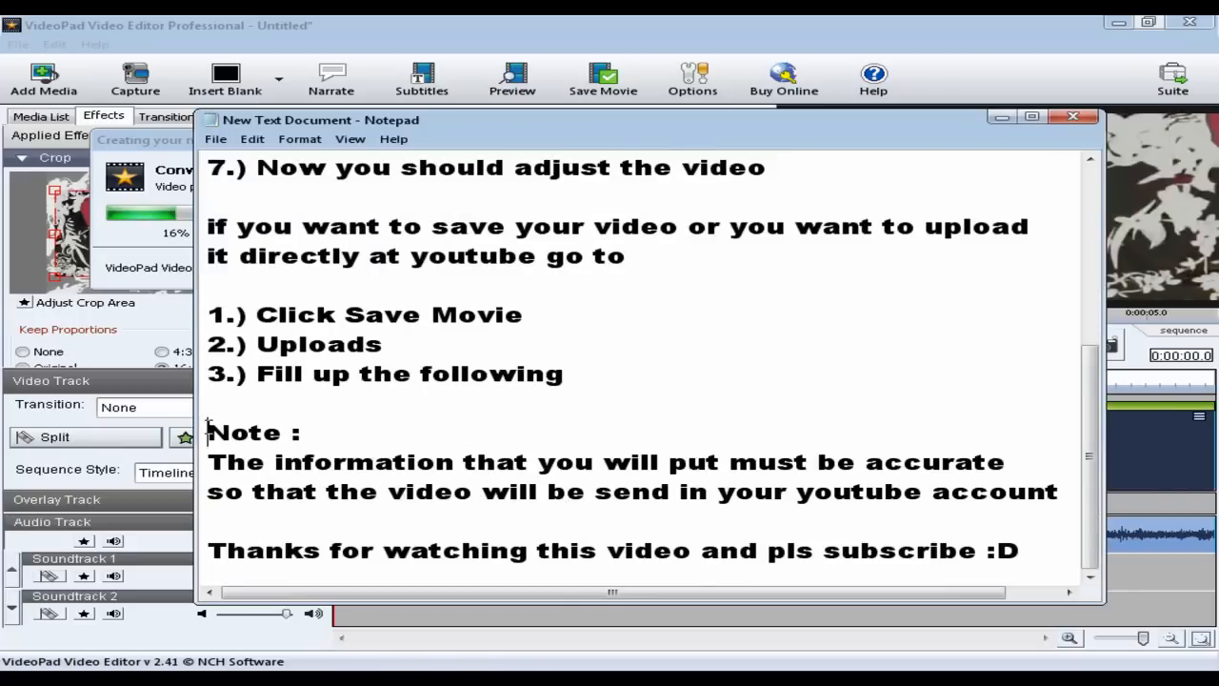
{"action": "left_click_drag", "start_coordinate": [208, 431], "coordinate": [1057, 492]}
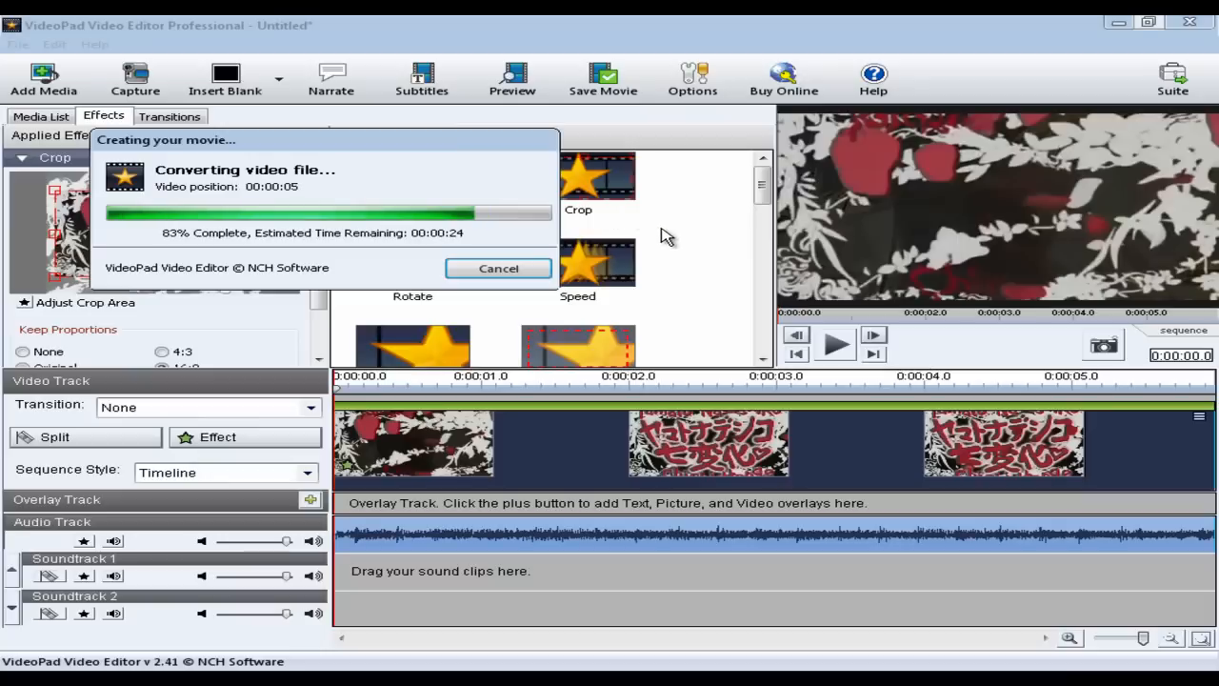
{"action": "mouse_move", "coordinate": [674, 236]}
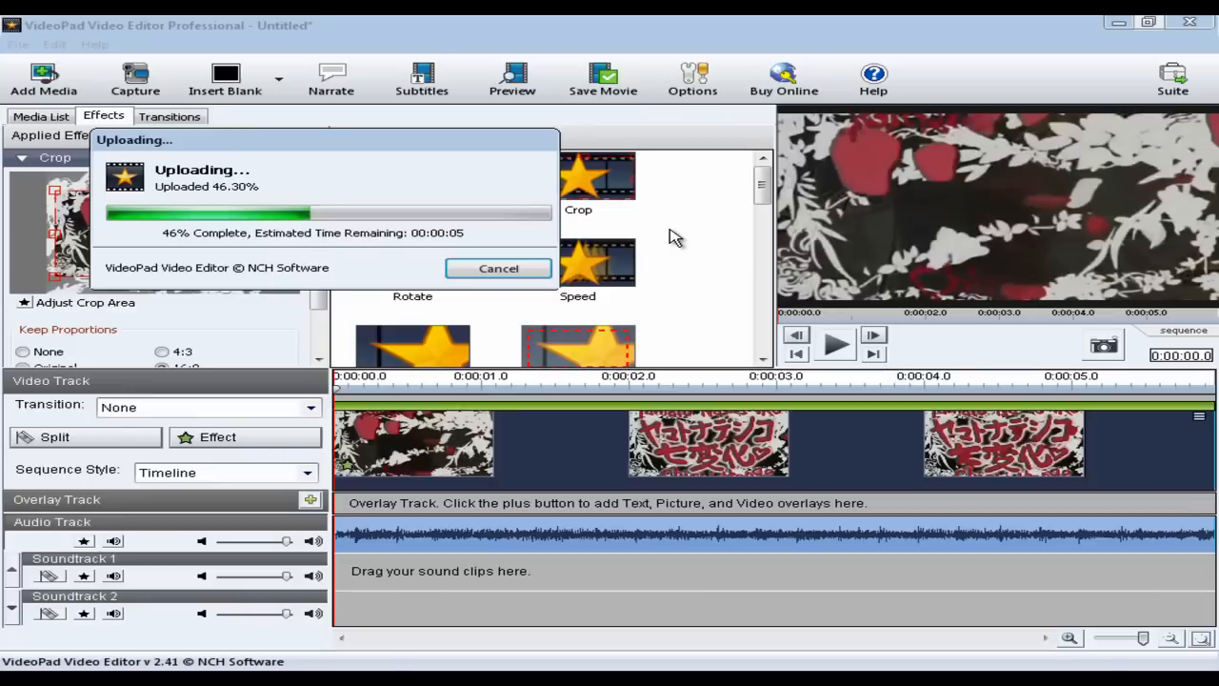
{"action": "mouse_move", "coordinate": [370, 398]}
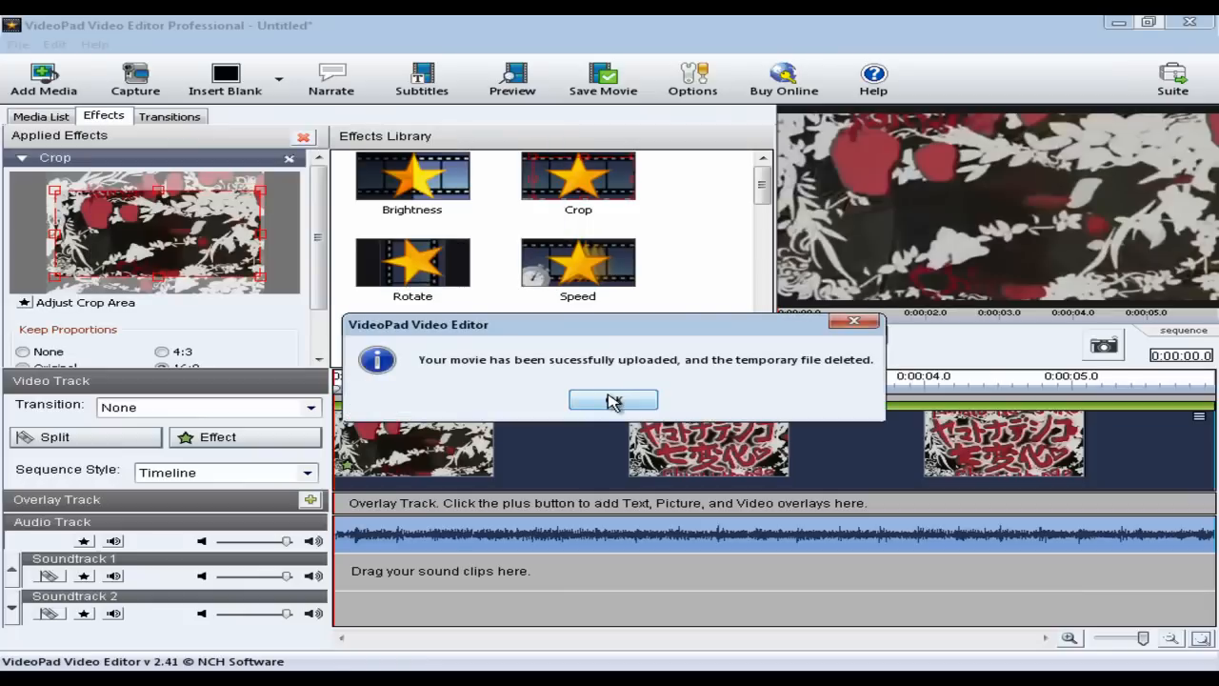
{"action": "left_click", "coordinate": [613, 399]}
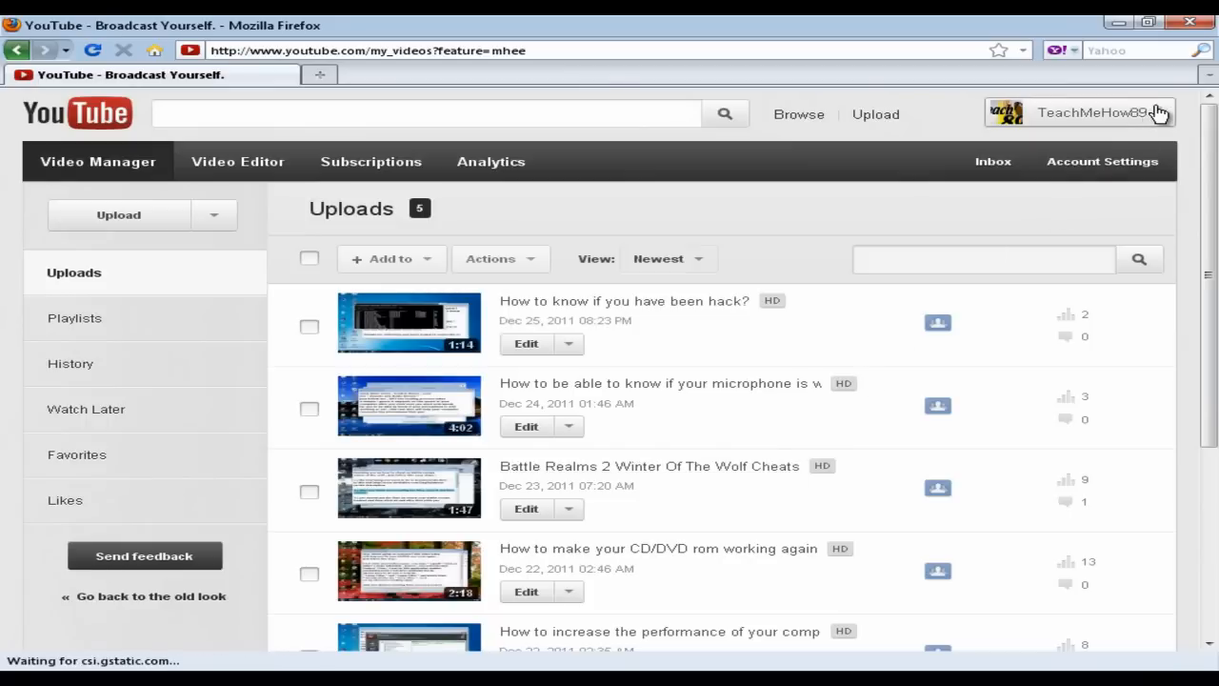
Refresh the YouTube uploads list to find Movie Test, then return to the notes window.
{"action": "left_click", "coordinate": [1081, 112]}
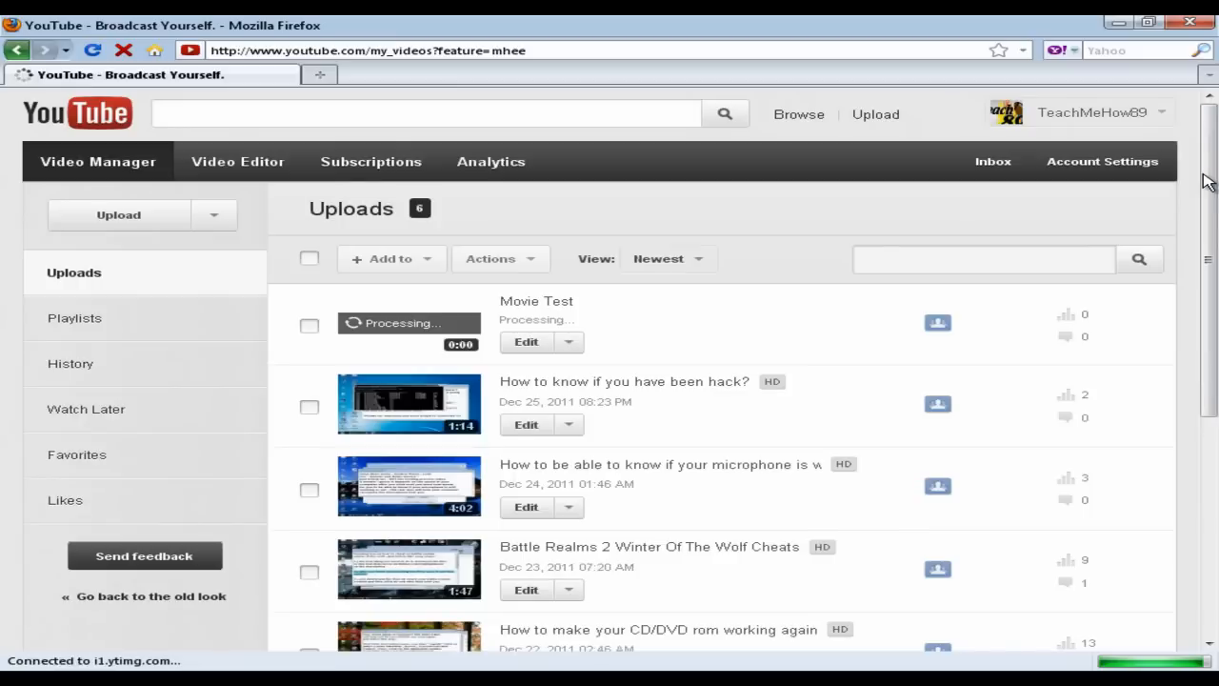
{"action": "mouse_move", "coordinate": [381, 411]}
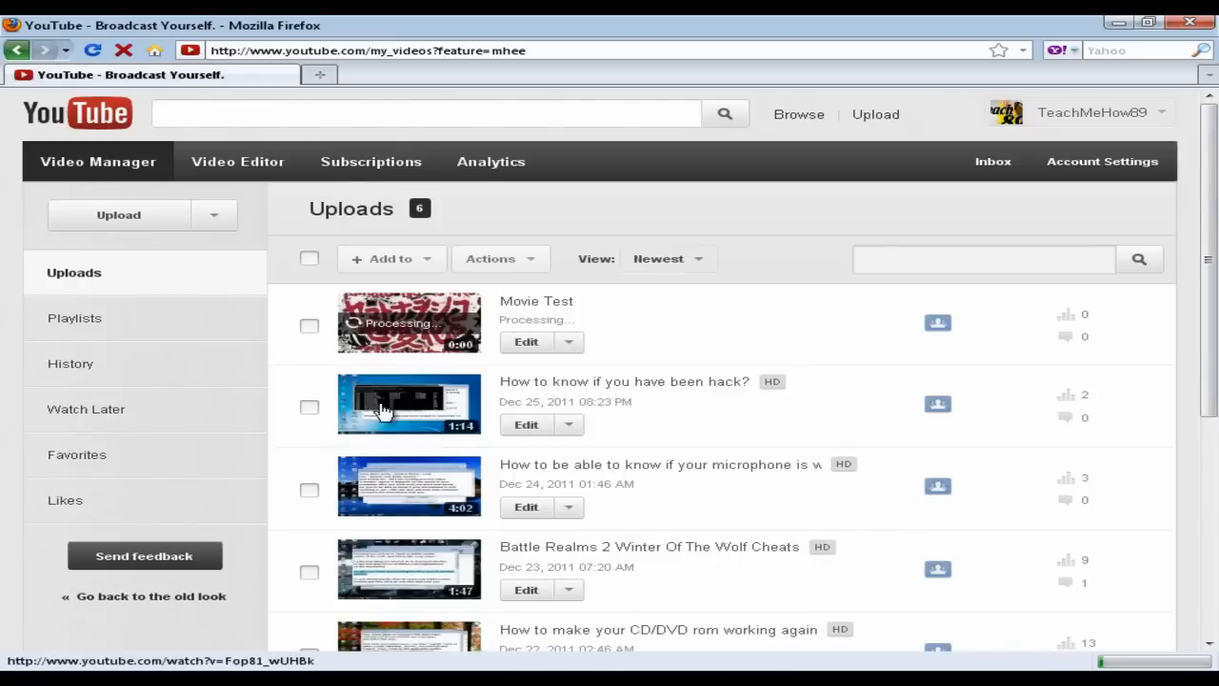
{"action": "mouse_move", "coordinate": [303, 361]}
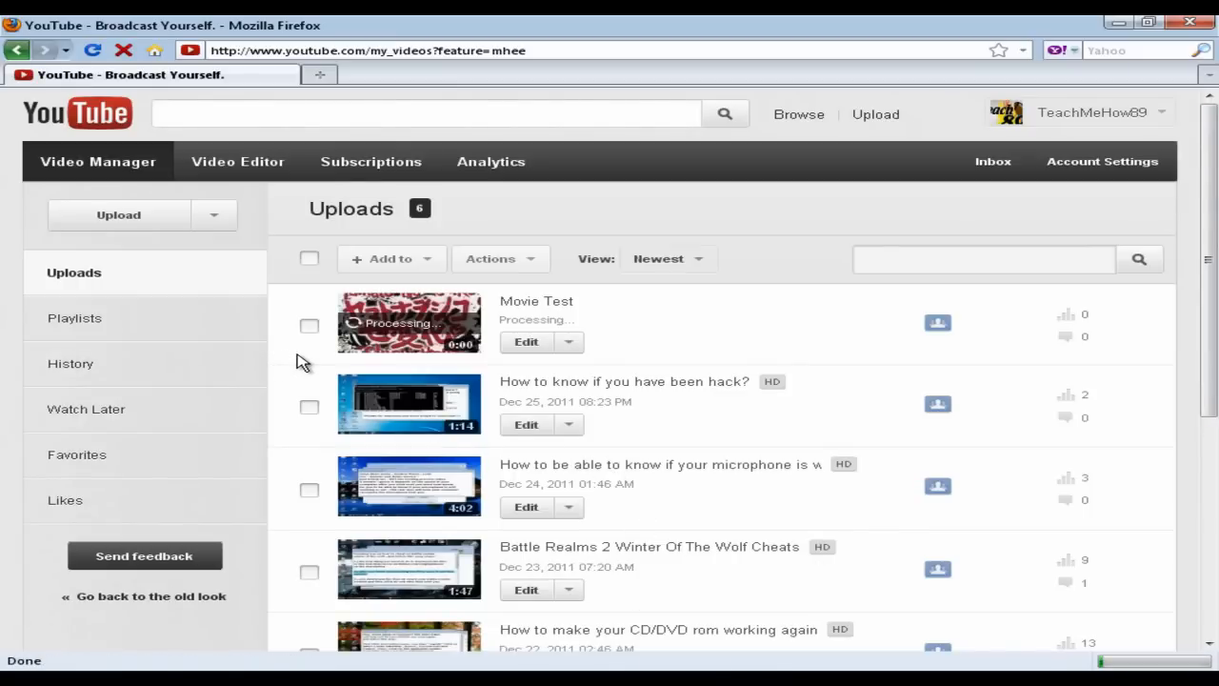
{"action": "mouse_move", "coordinate": [698, 360]}
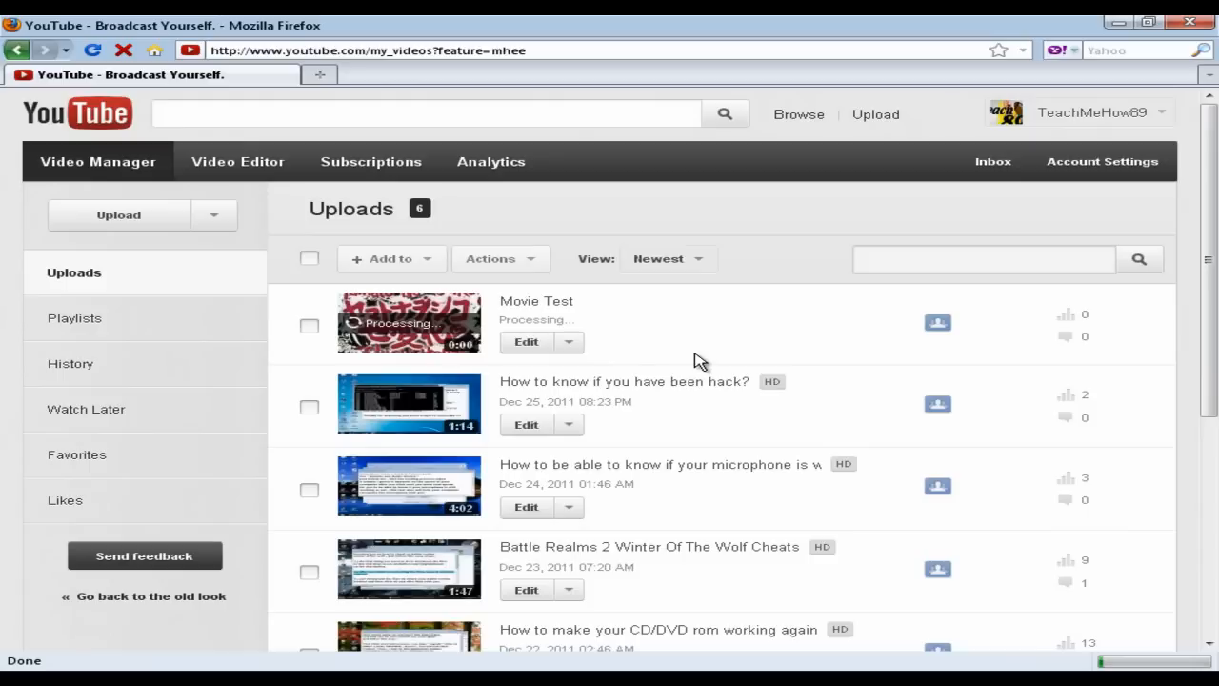
{"action": "mouse_move", "coordinate": [436, 304]}
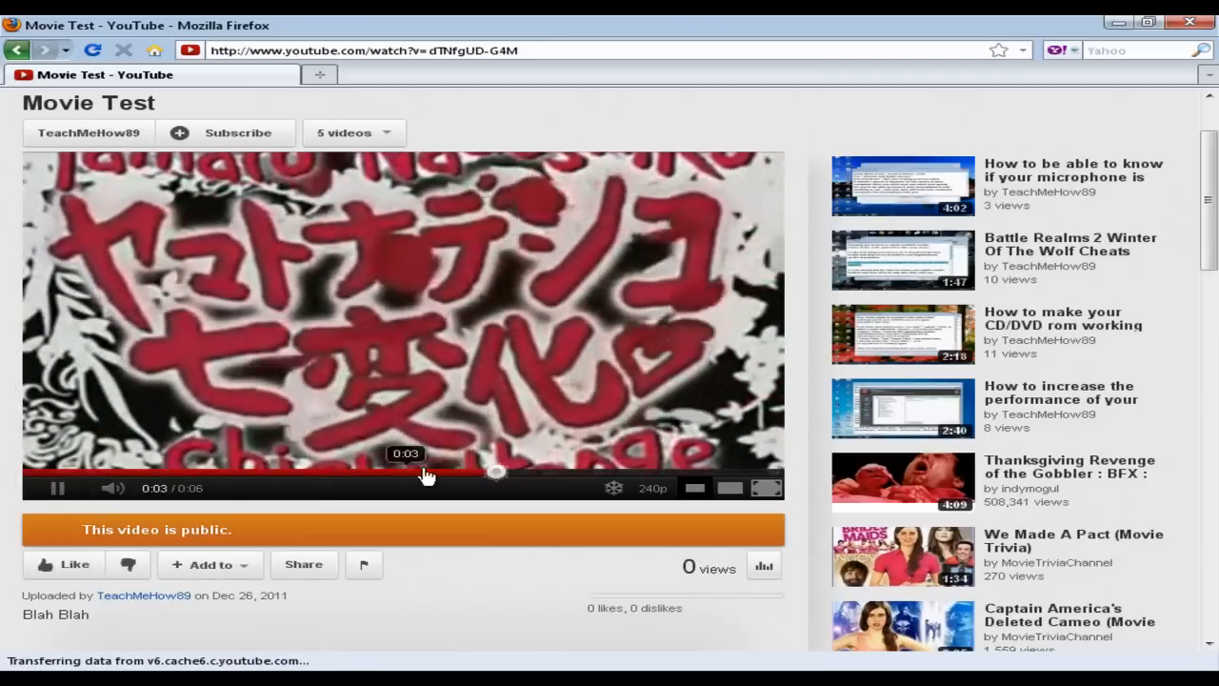
{"action": "left_click", "coordinate": [56, 488]}
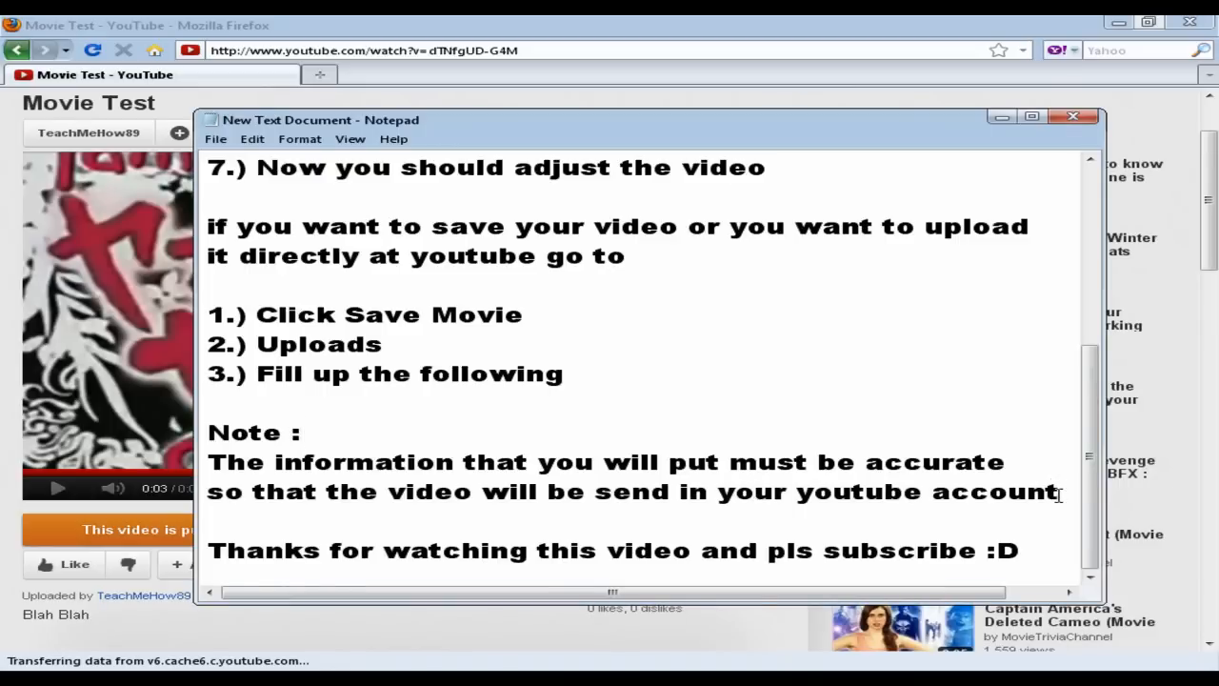
Type 'as you can see the video is' in HD above the closing thanks note.
{"action": "type", "text": "as"}
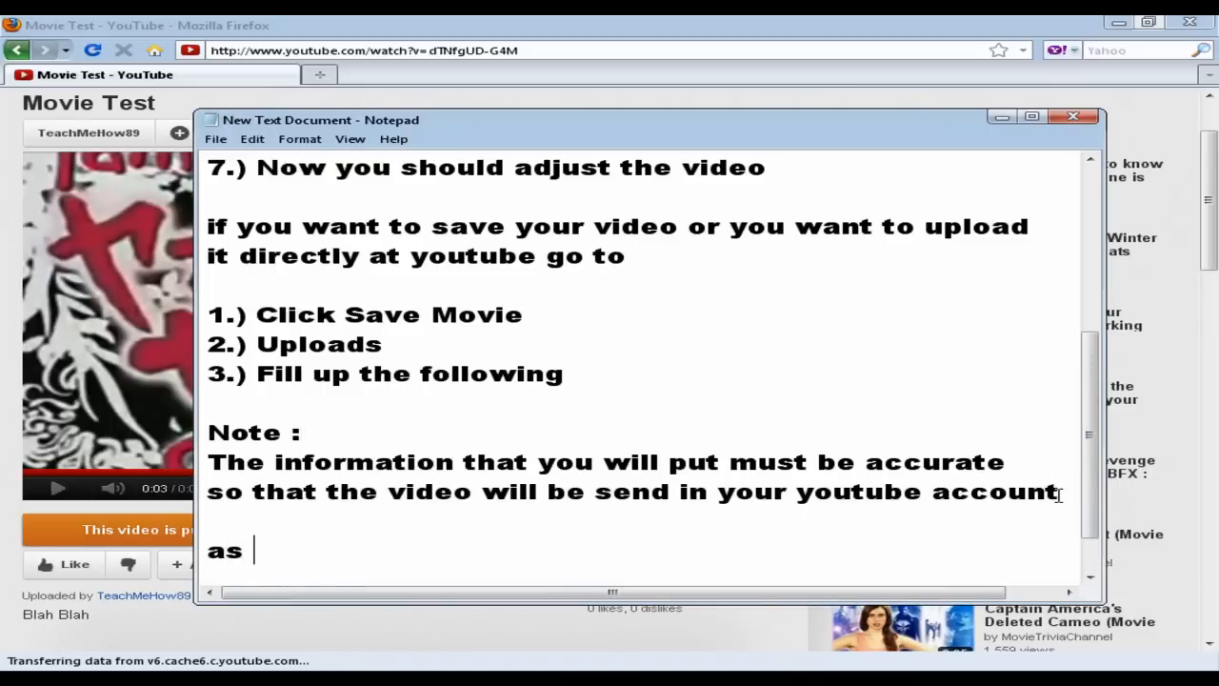
{"action": "type", "text": "you can"}
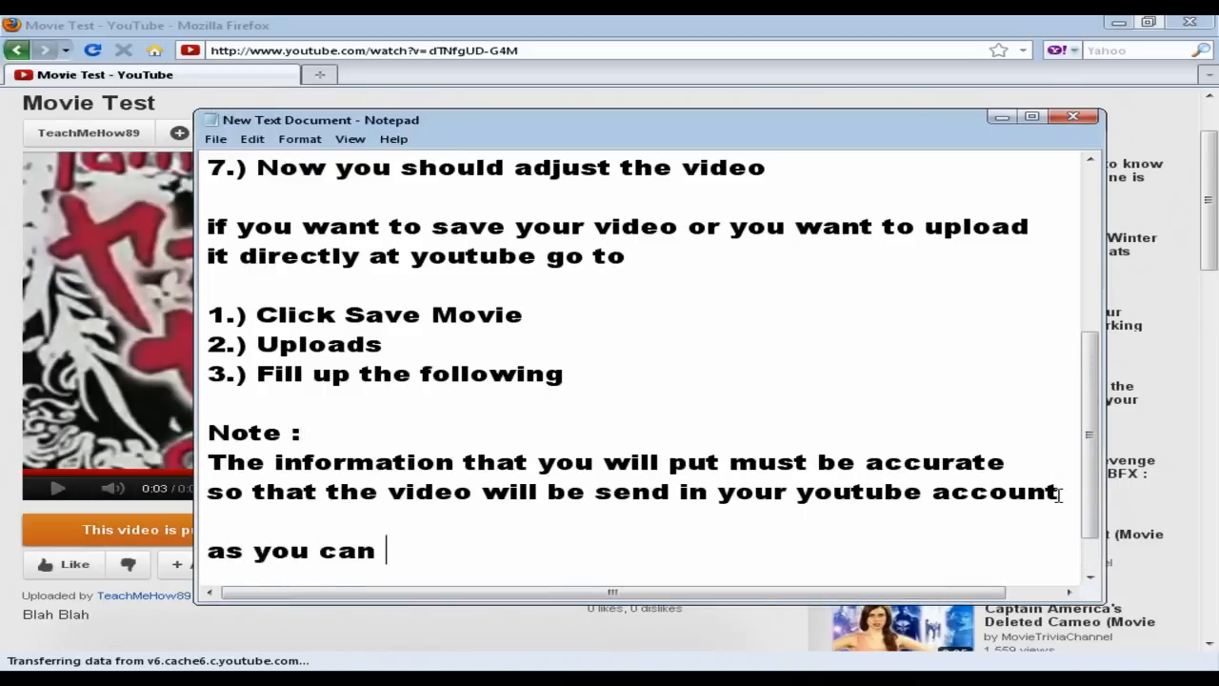
{"action": "type", "text": "see th"}
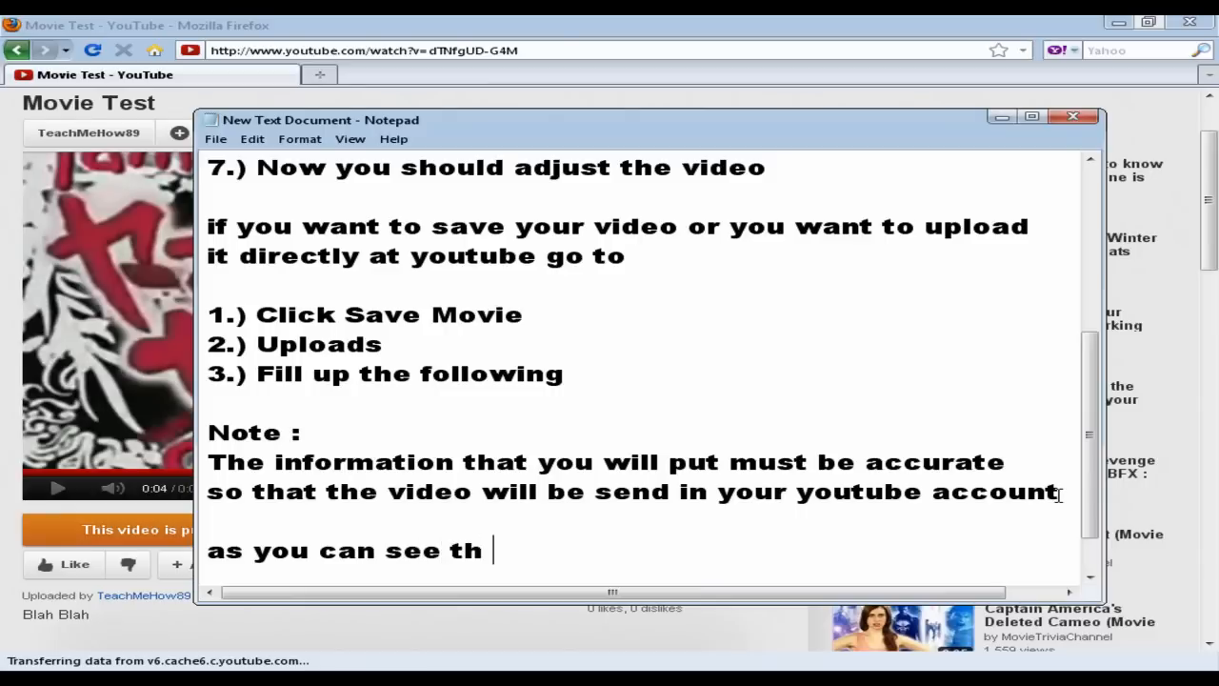
{"action": "type", "text": "e video is in HD"}
{"action": "type", "text": "Thanks for watching this video and pls subscribe :D"}
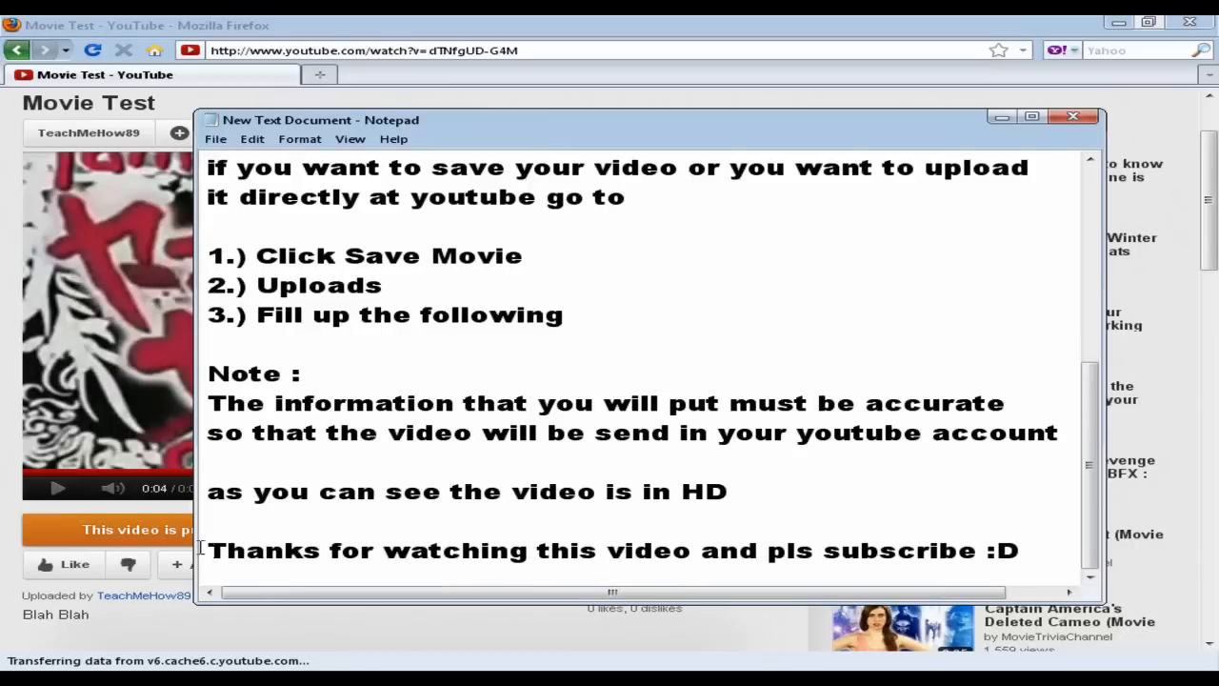
{"action": "left_click", "coordinate": [1041, 549]}
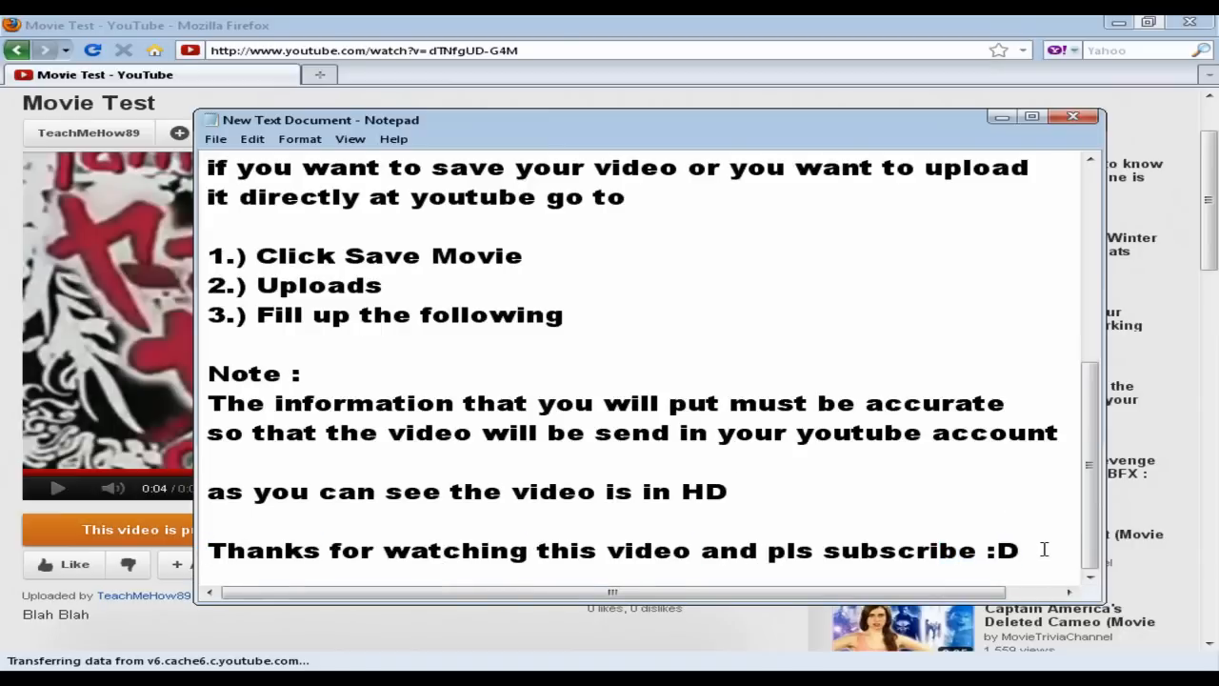